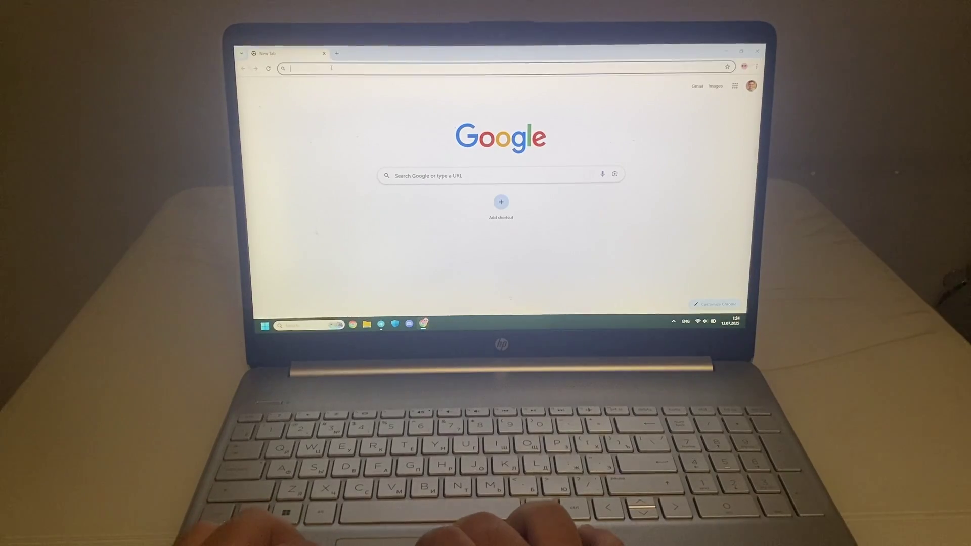
Begin entering the bot's t.me/ link in Chrome's address bar.
type("t.me/")
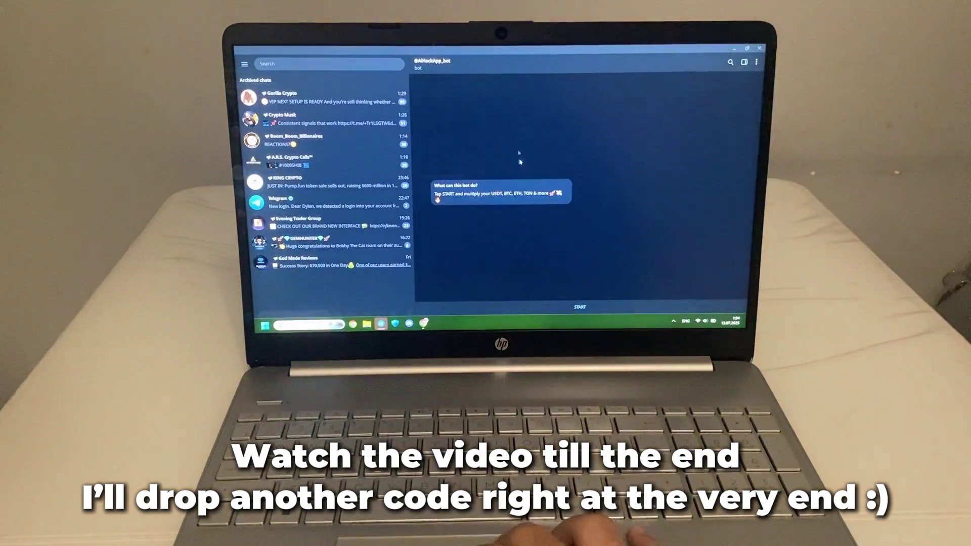
left_click(578, 307)
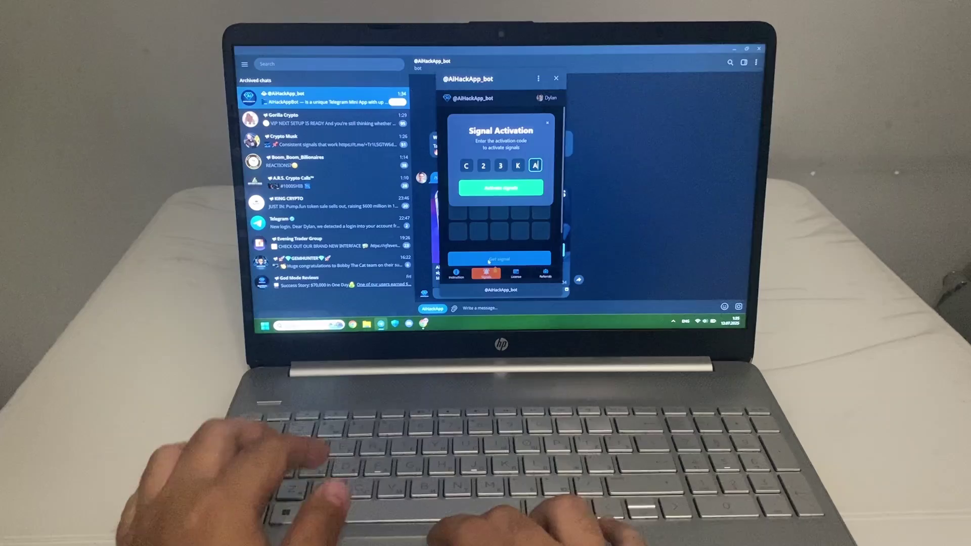
left_click(500, 188)
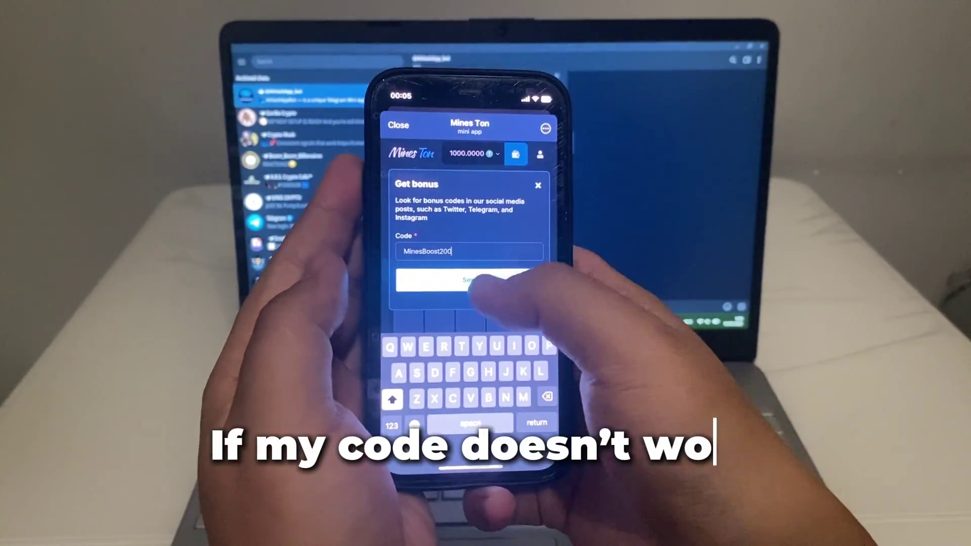
left_click(469, 279)
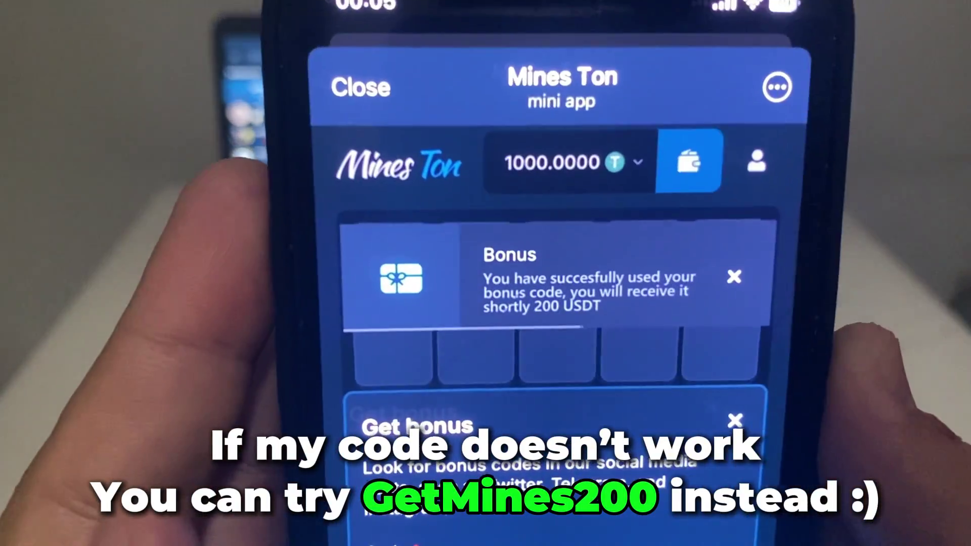